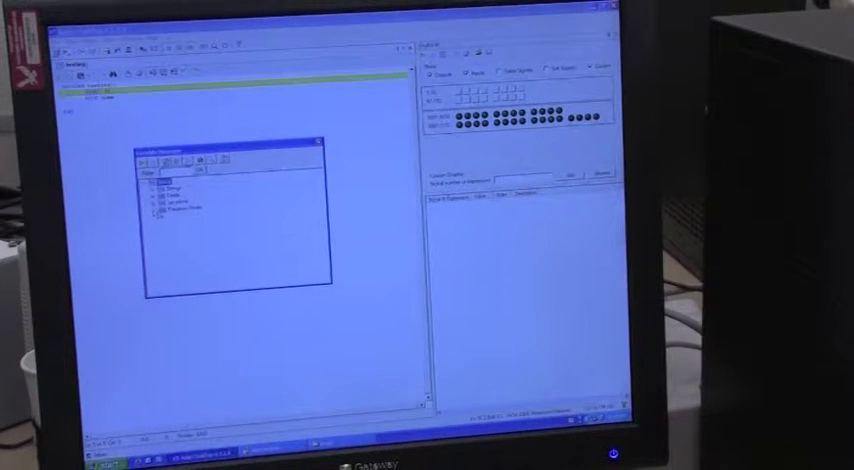
Step: Expand the Variable Manager tree and bring up options for the location variable category
left_click(180, 212)
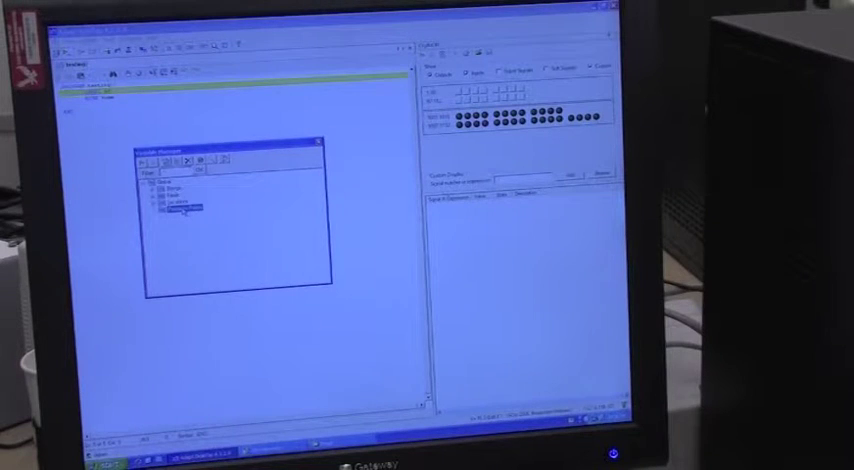
right_click(196, 212)
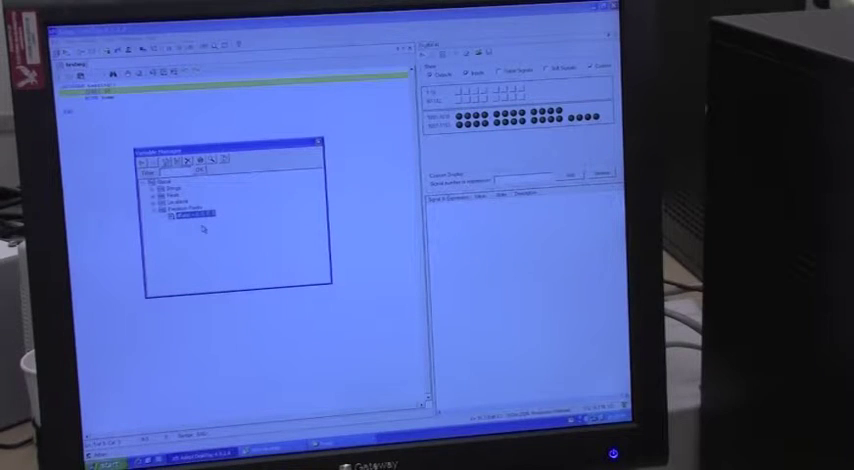
right_click(192, 218)
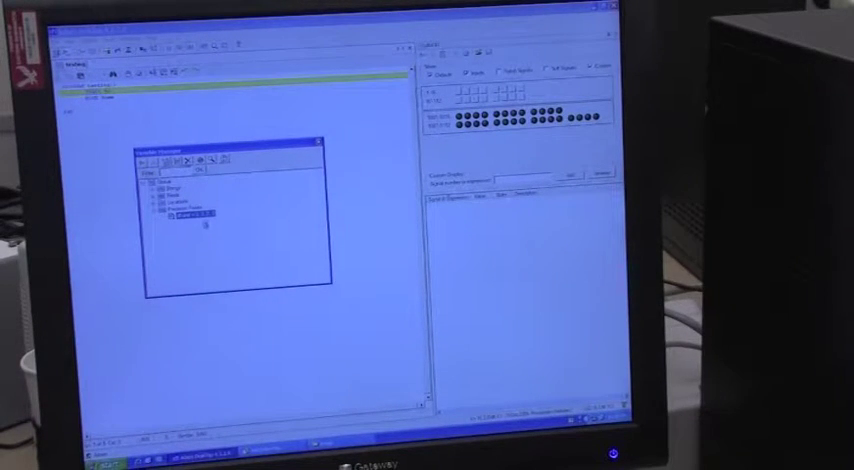
Step: Create a new precision point variable and enter its name and settings in the dialog
right_click(200, 218)
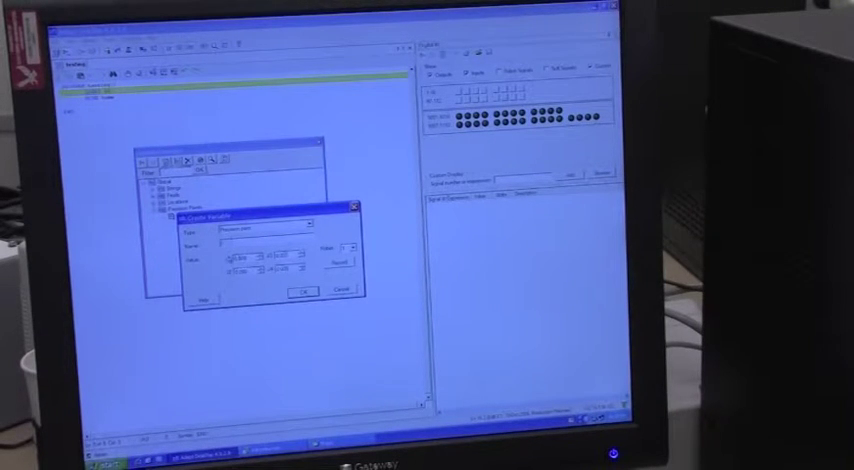
left_click(300, 292)
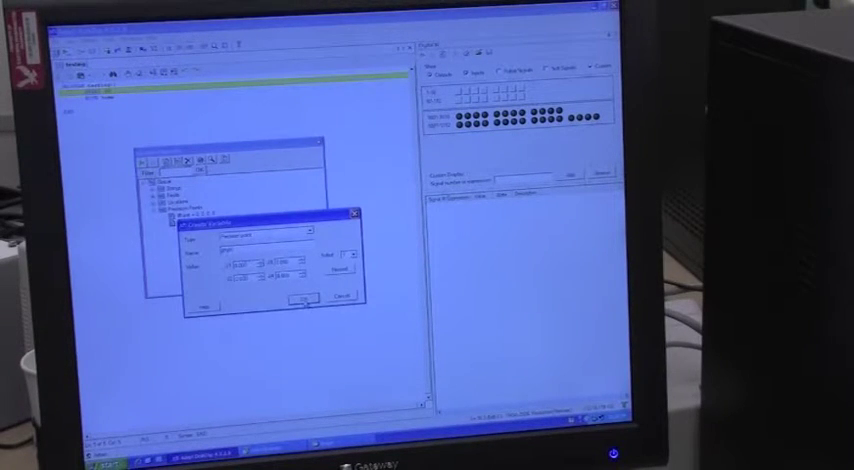
left_click(302, 300)
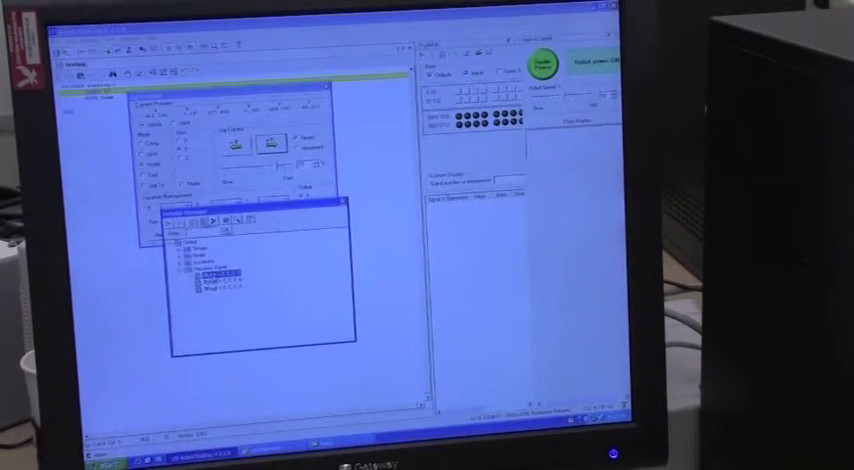
Step: Record the robot's current jogged position into the new precision point using Here
right_click(204, 270)
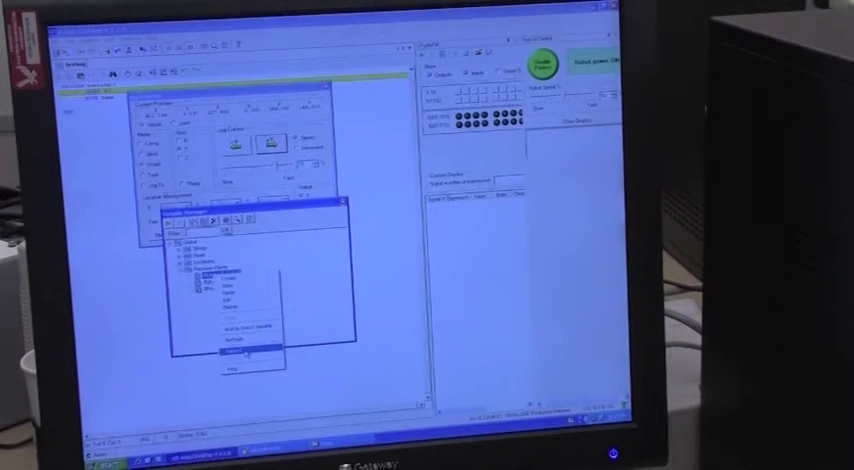
left_click(242, 348)
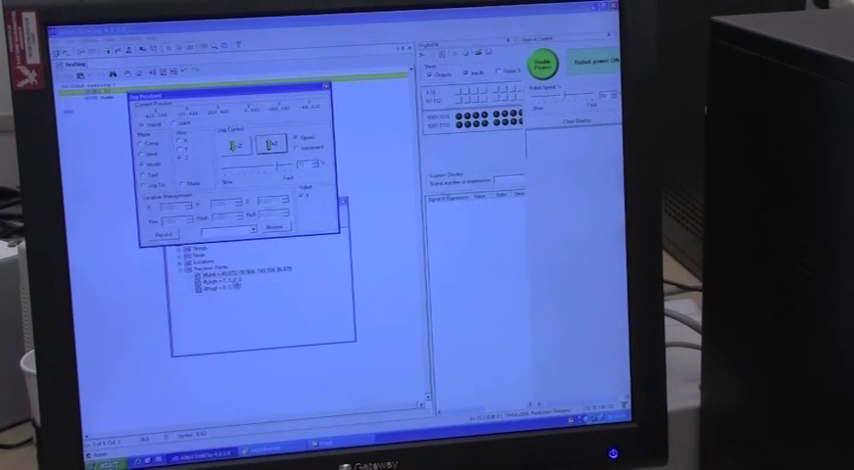
right_click(208, 292)
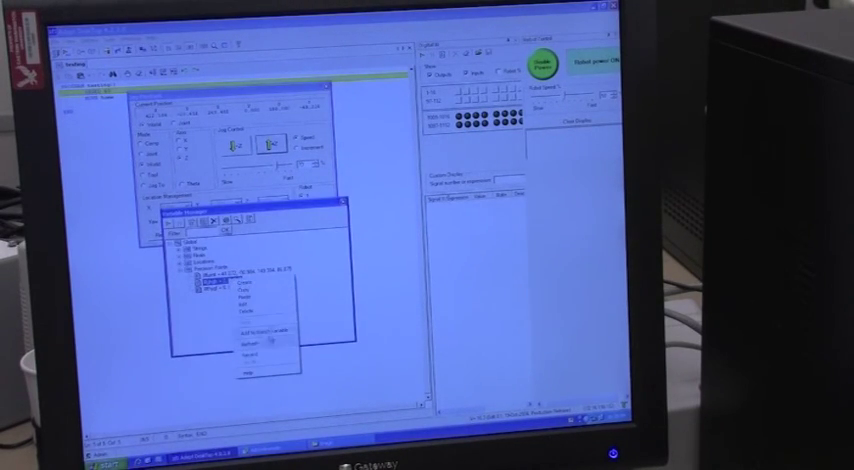